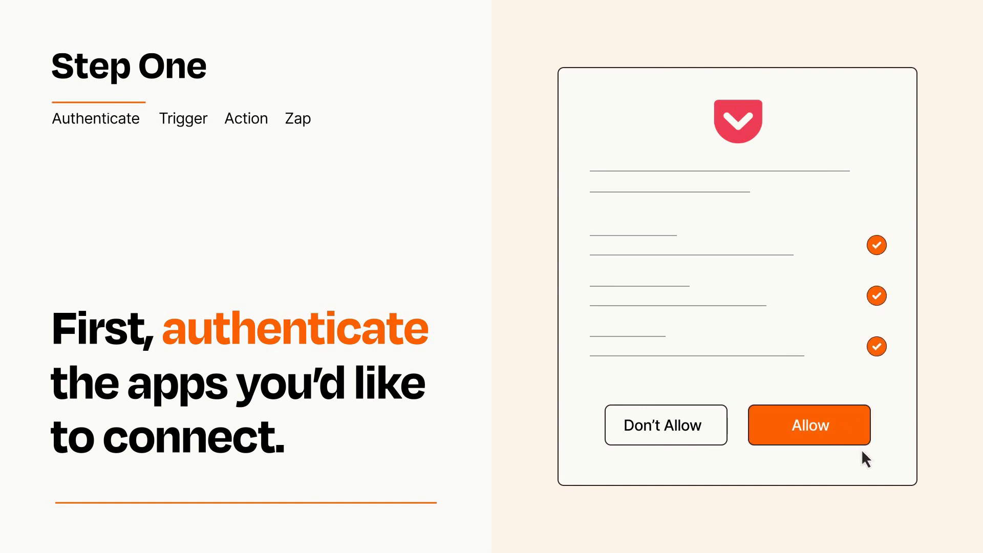
Allow the read-later app to access the account in the authorization prompt
click(809, 424)
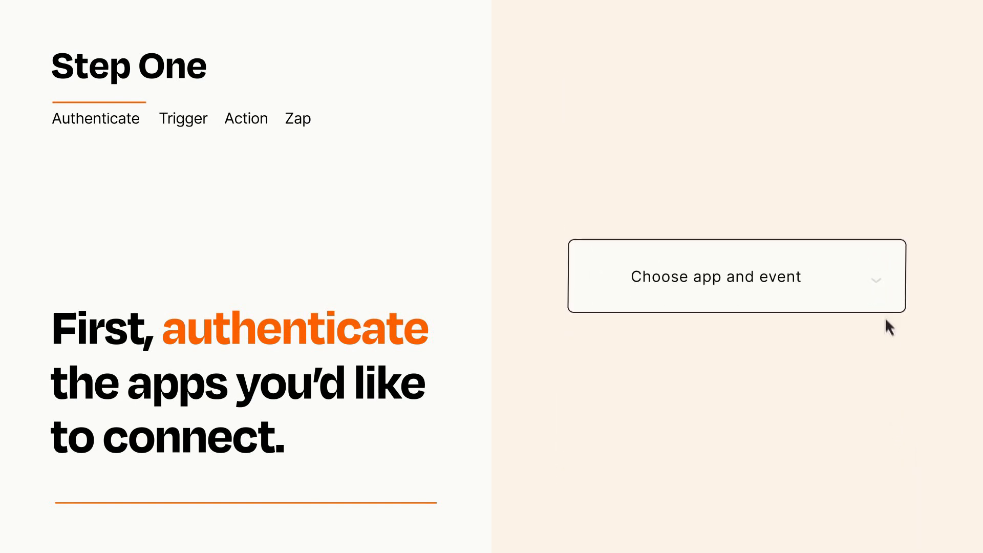
Choose New Item from the cloud storage app as the trigger event
click(715, 276)
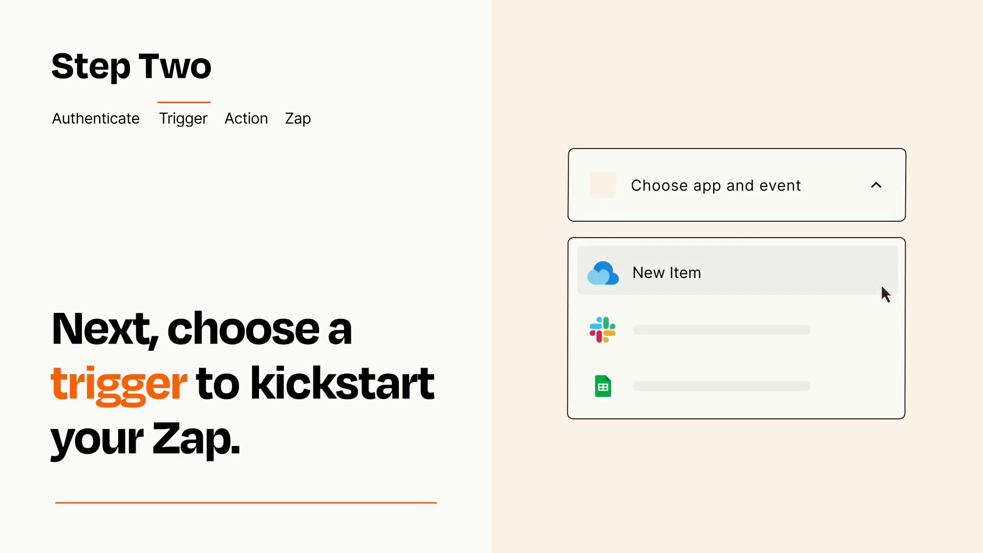
mouse_move(885, 327)
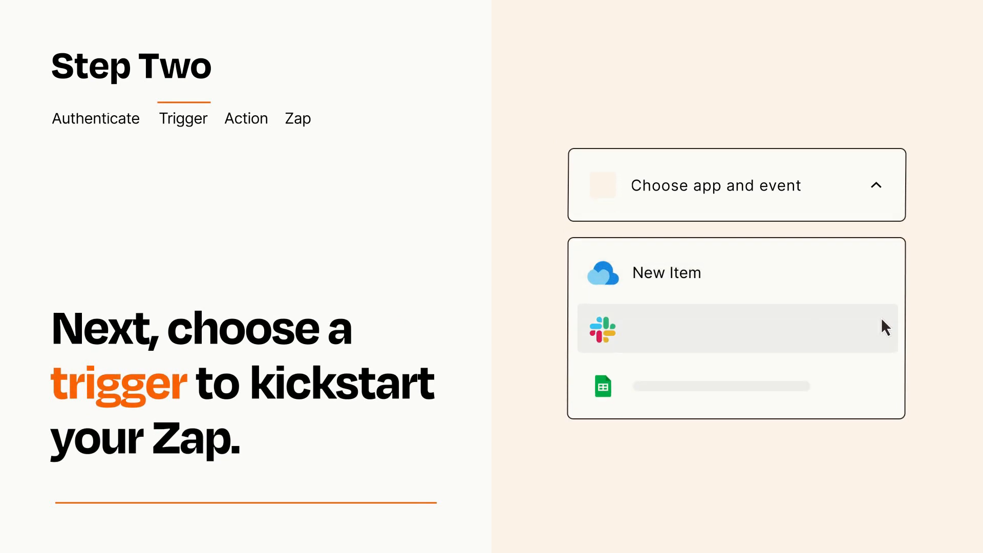
mouse_move(884, 390)
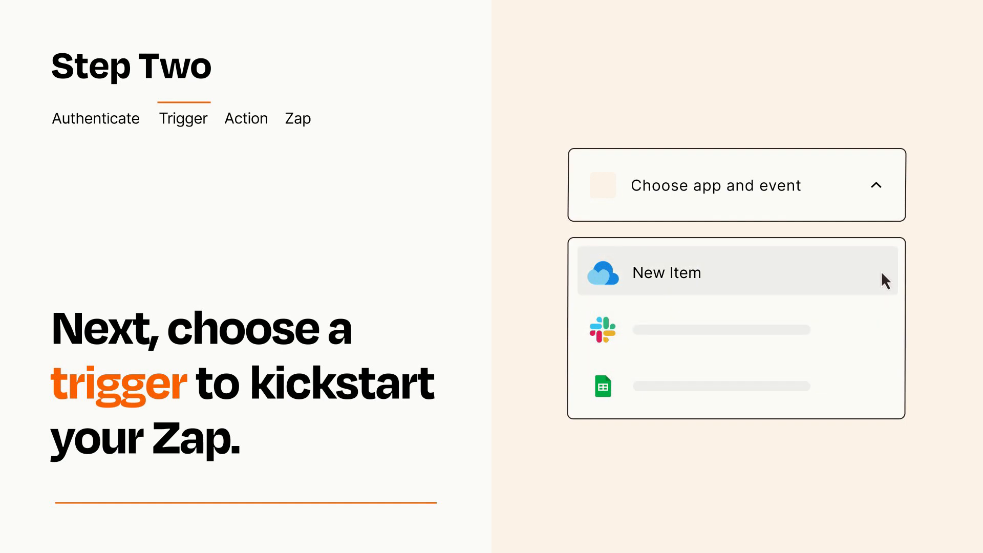
mouse_move(884, 283)
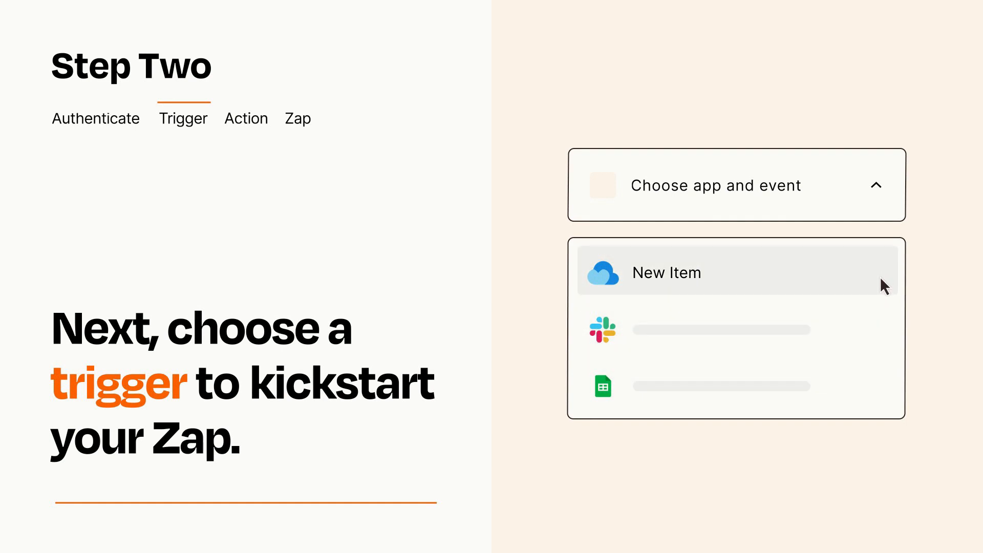
click(666, 272)
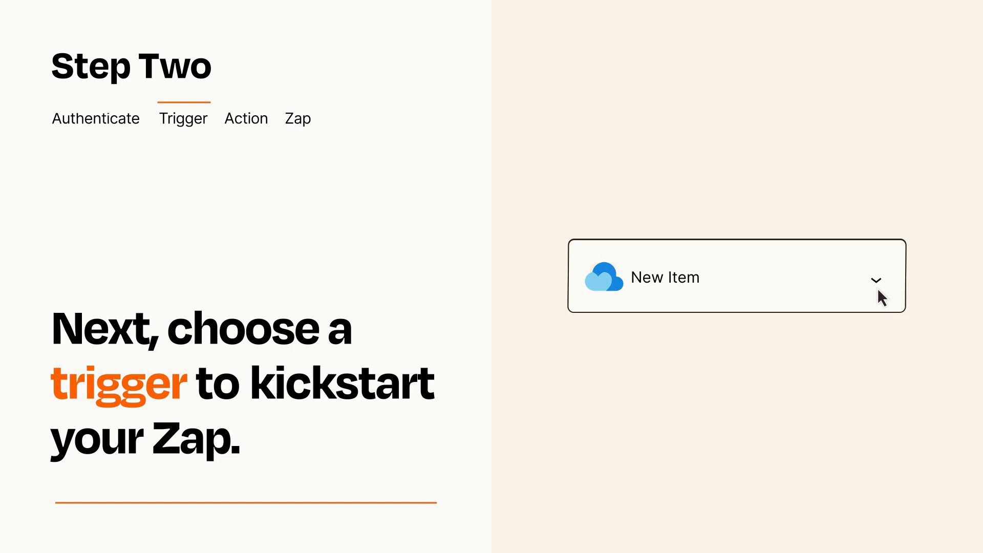
mouse_move(890, 295)
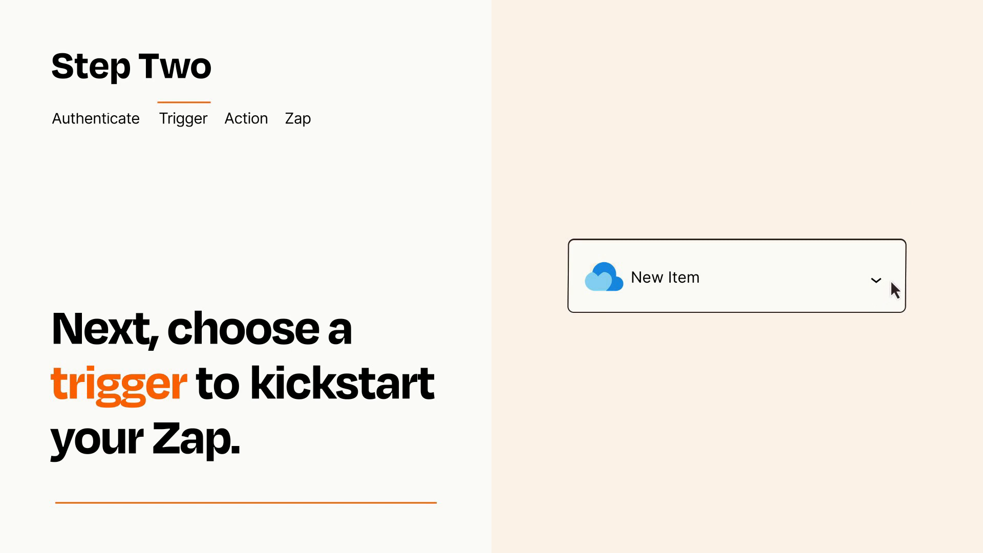
mouse_move(890, 281)
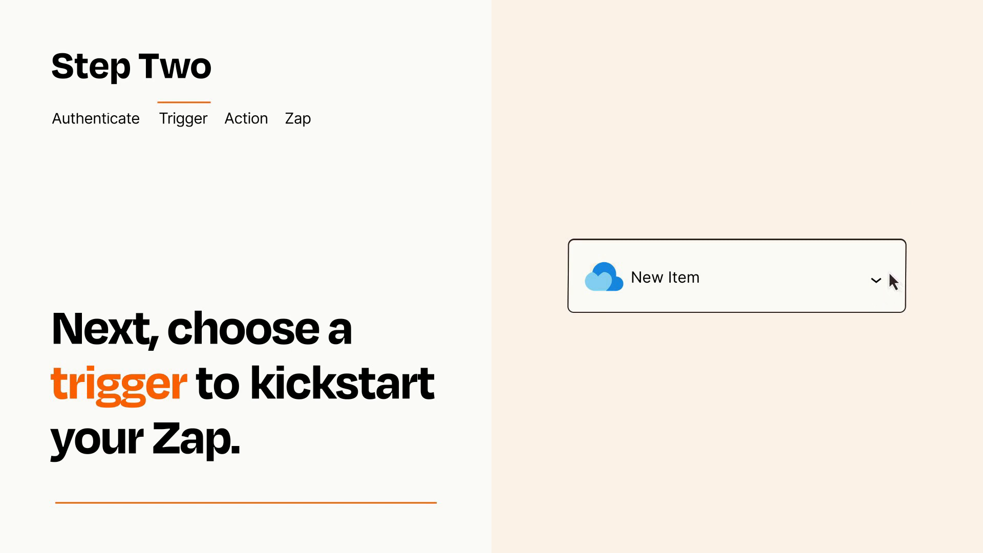
click(246, 118)
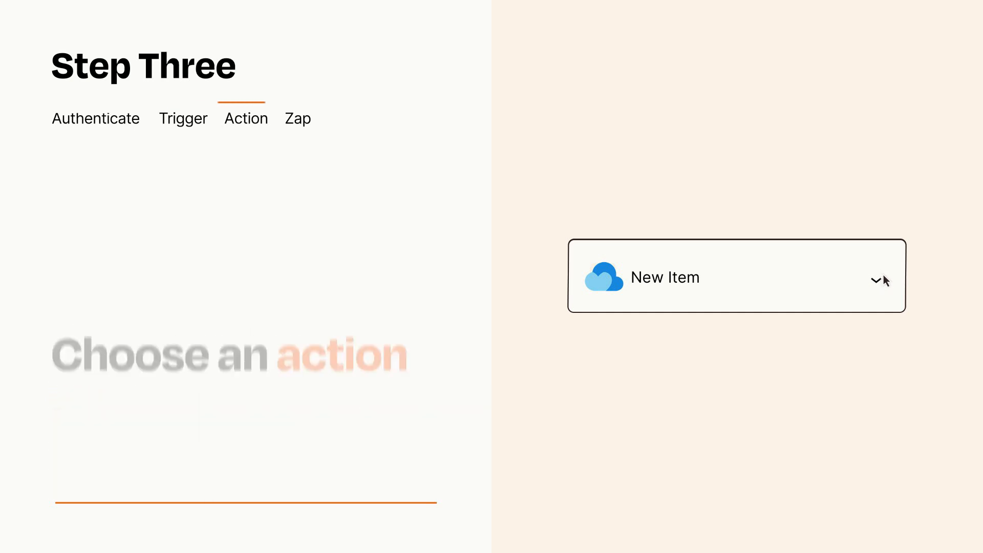
Add a Save for Later action, mapping Item and Details to trigger data
click(736, 276)
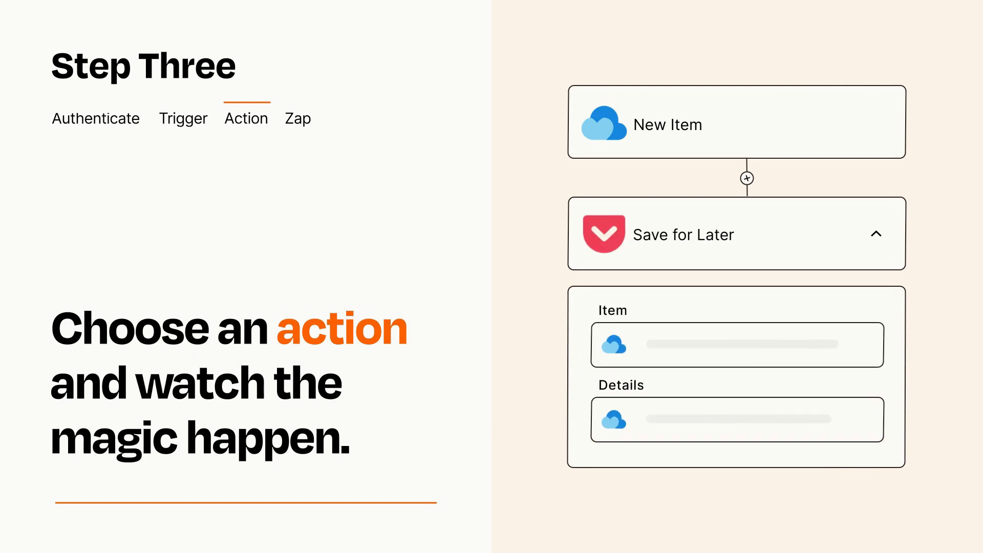
click(876, 234)
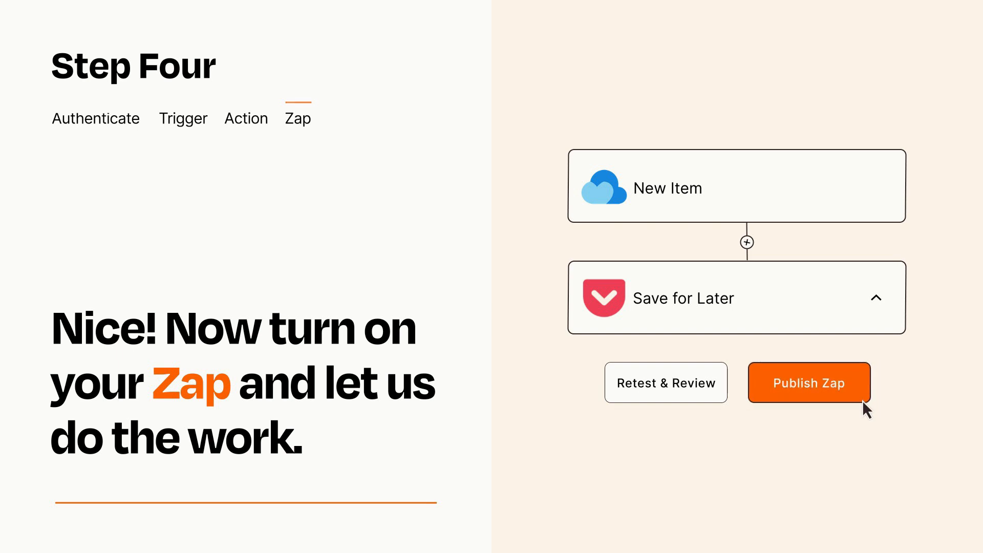
Publish the Zap with its New Item trigger and Save for Later action
click(809, 382)
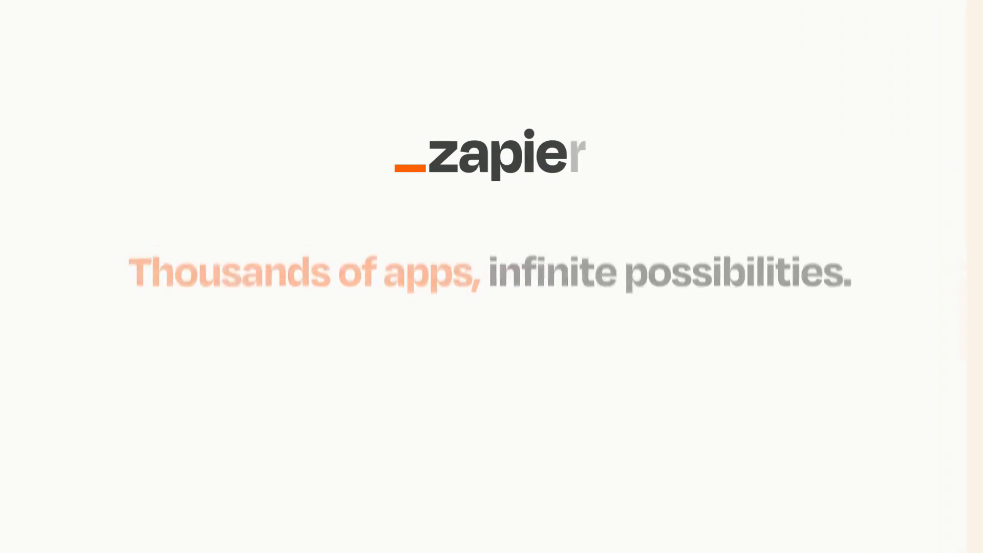